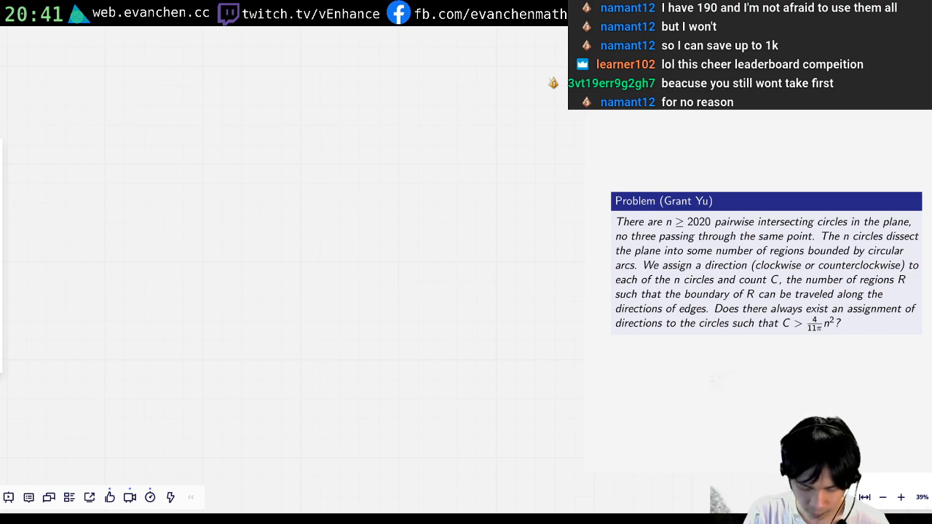
Sketch a small freehand circle on the board beside the problem statement.
drag(379, 403, 413, 403)
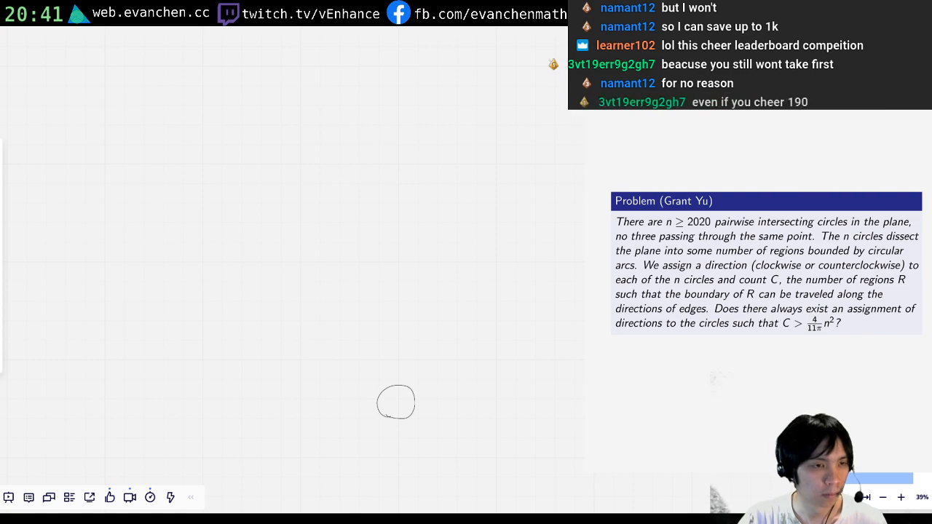
drag(396, 402, 345, 358)
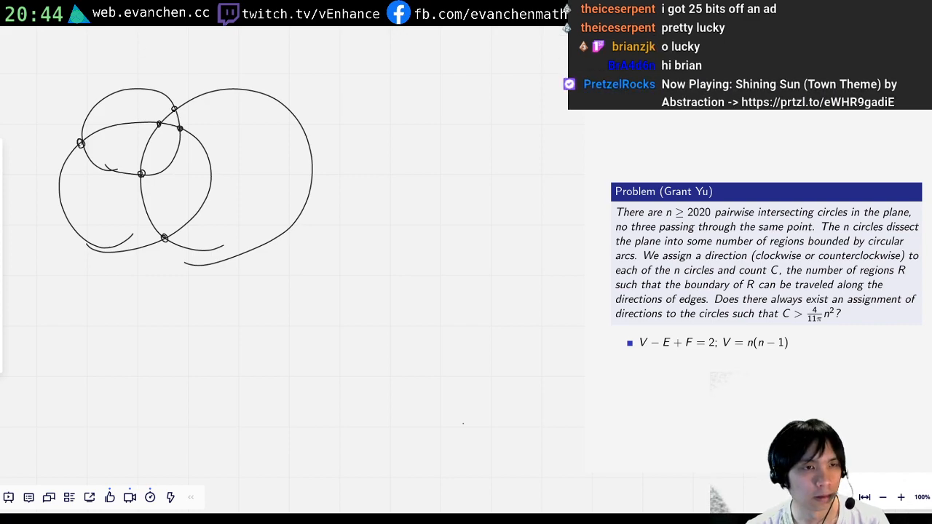
Append '; E = n(2n-2)' to the Euler formula note.
text(; E = n(2n-2))
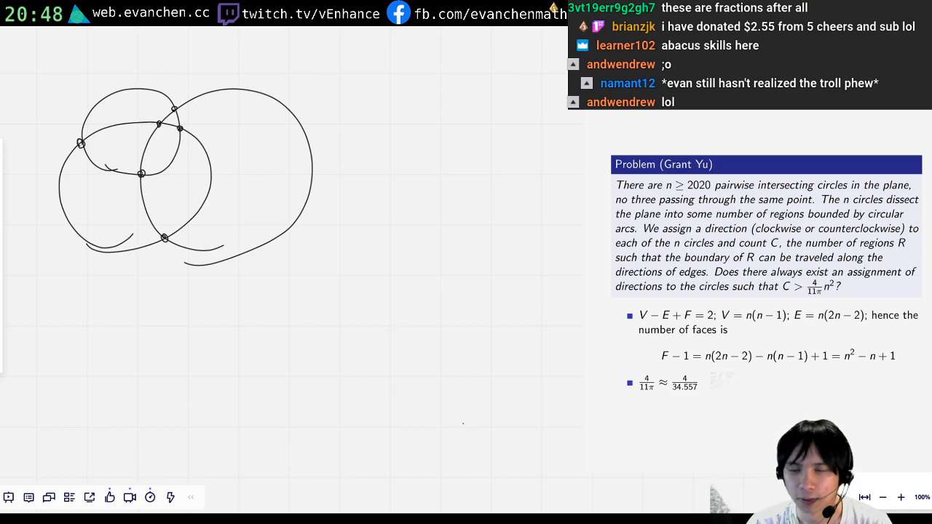
Extend the 4/(11π) estimate with '≈ 1/8.639'.
text(≈ 1/8.639)
text(Coin flip?)
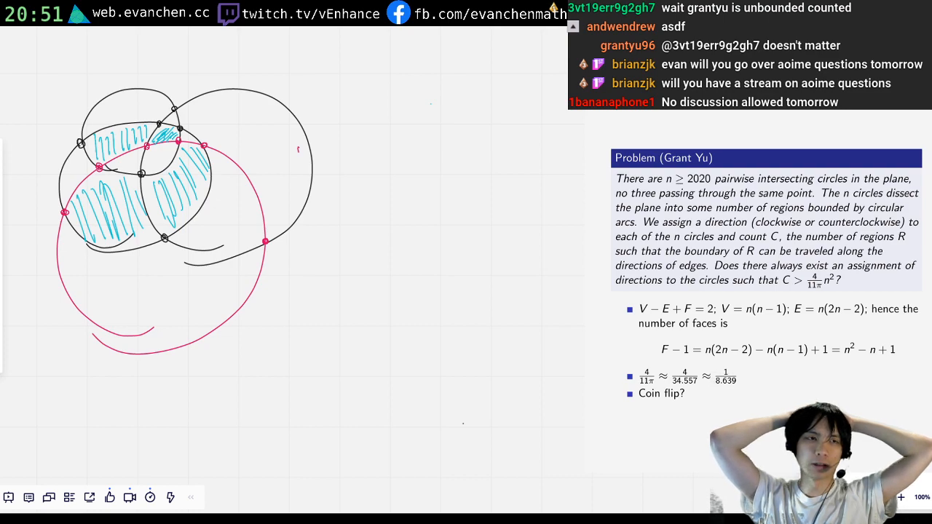
Scroll down the board toward the approximation bullet to add 'Coin flip?'.
scroll(down, 3)
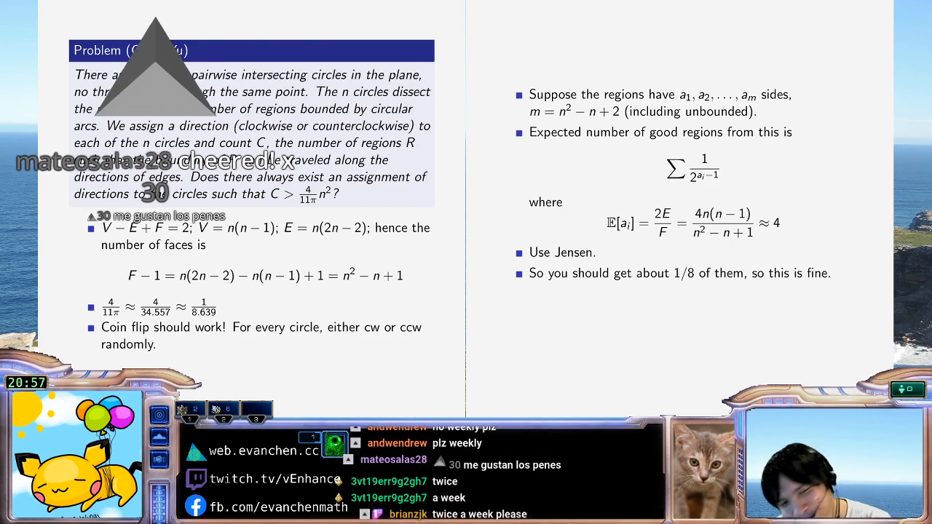
scroll(down, 3)
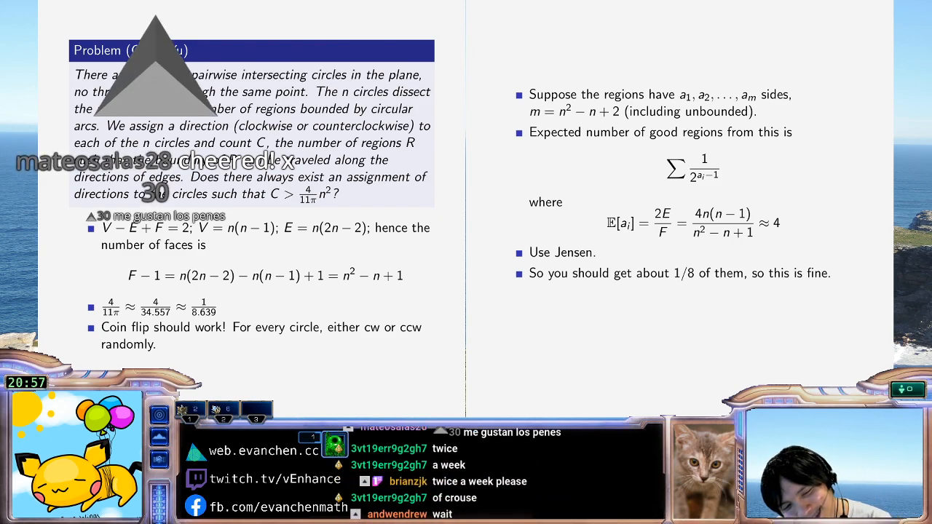